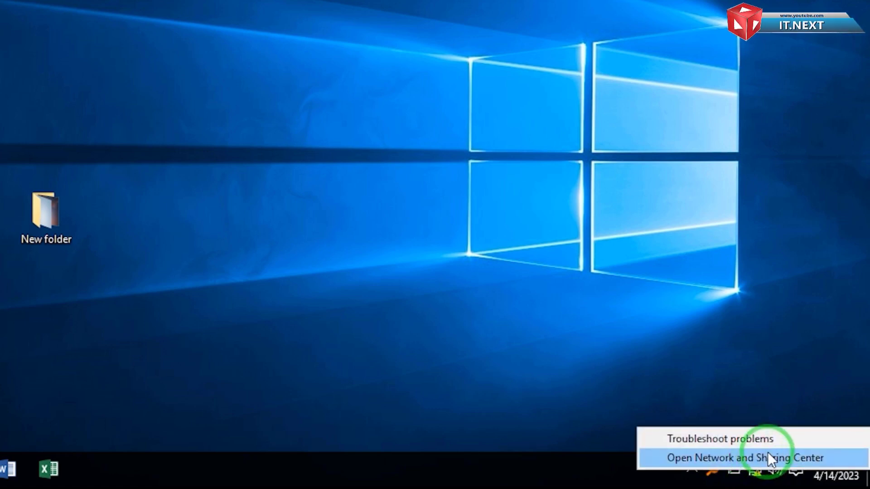
- Open Network and Sharing Center from the taskbar network icon's menu
click(737, 458)
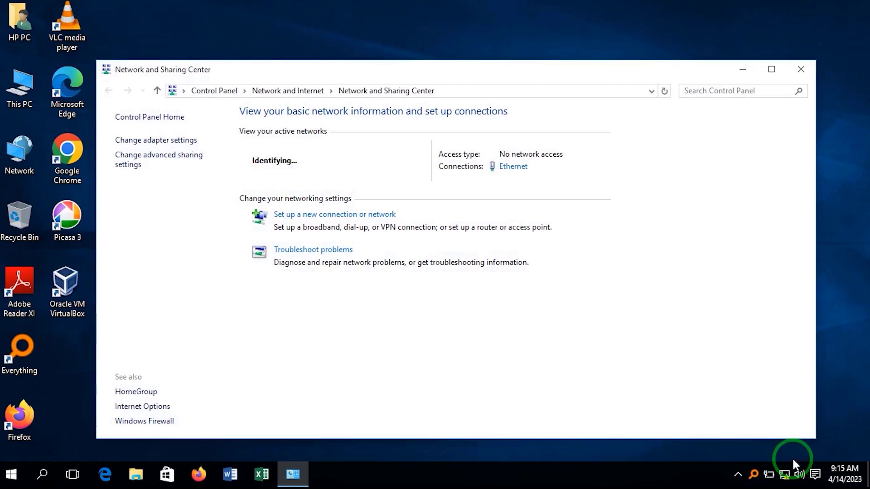
- In advanced sharing settings, turn on network discovery and file and printer sharing, then save
click(159, 159)
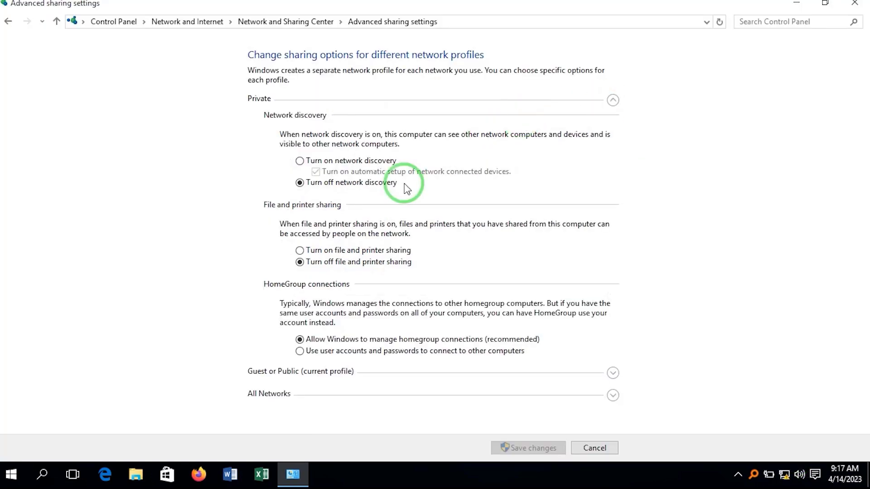
mouse_move(372, 172)
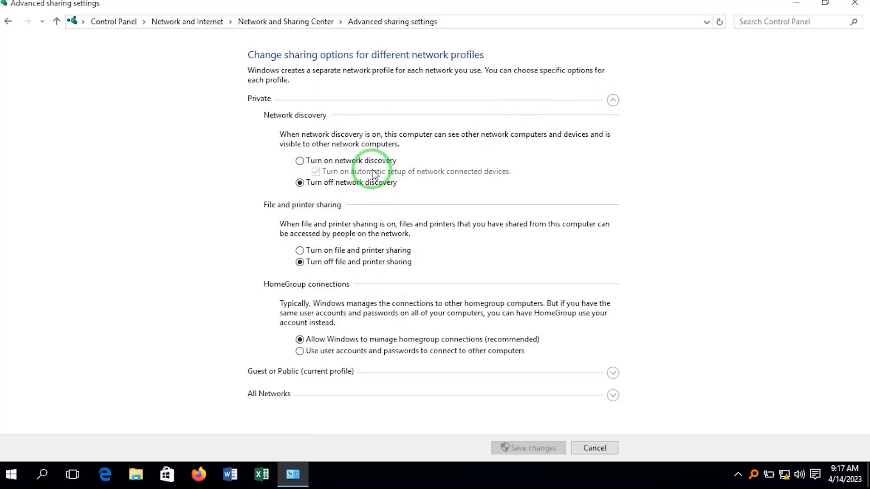
click(298, 161)
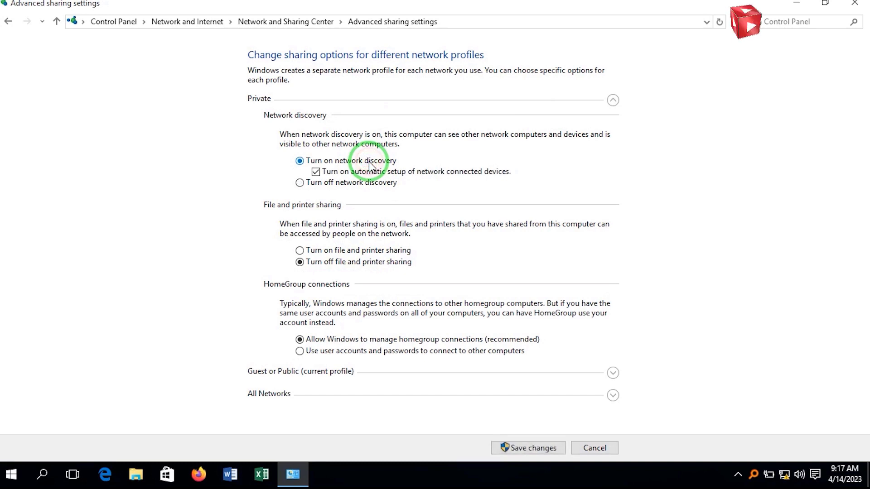
click(299, 250)
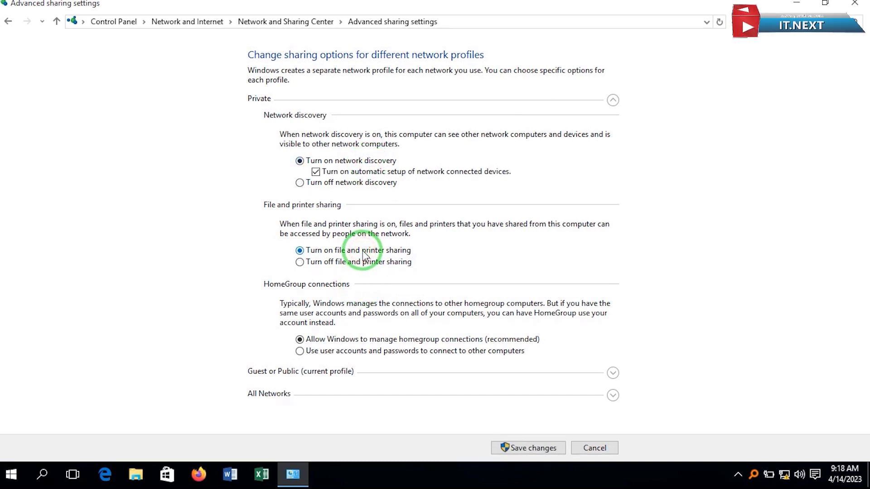
mouse_move(613, 395)
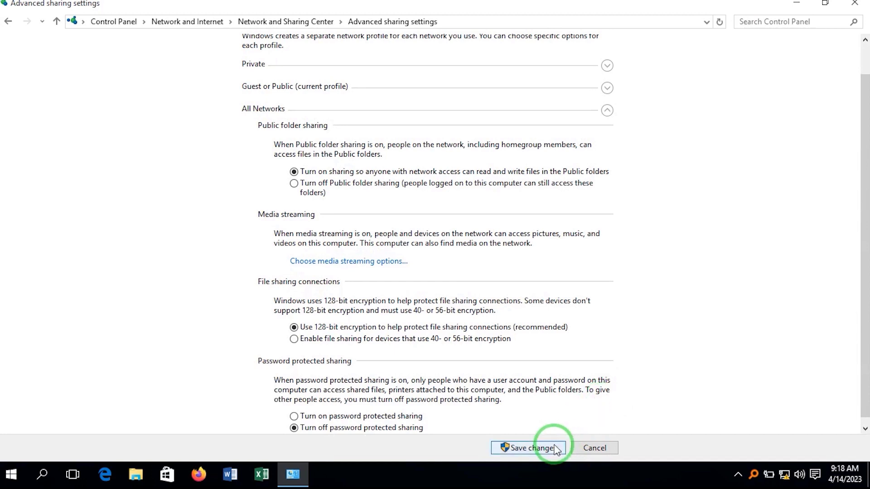
click(548, 448)
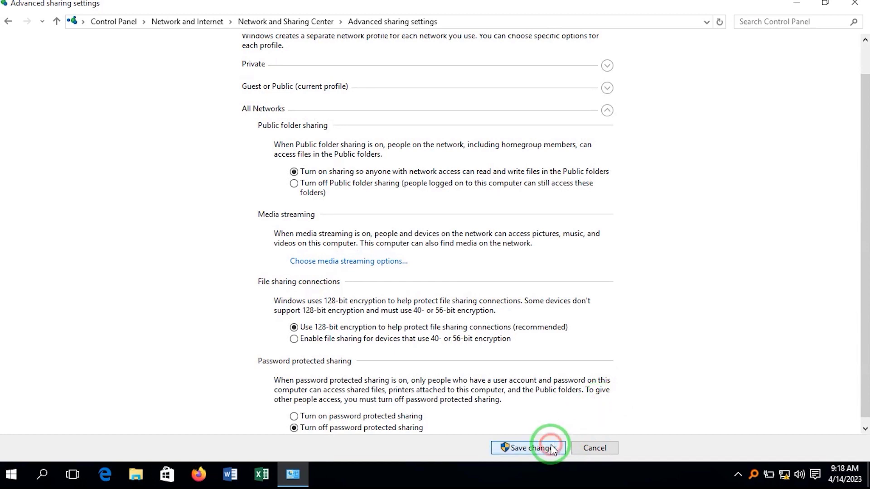
click(548, 448)
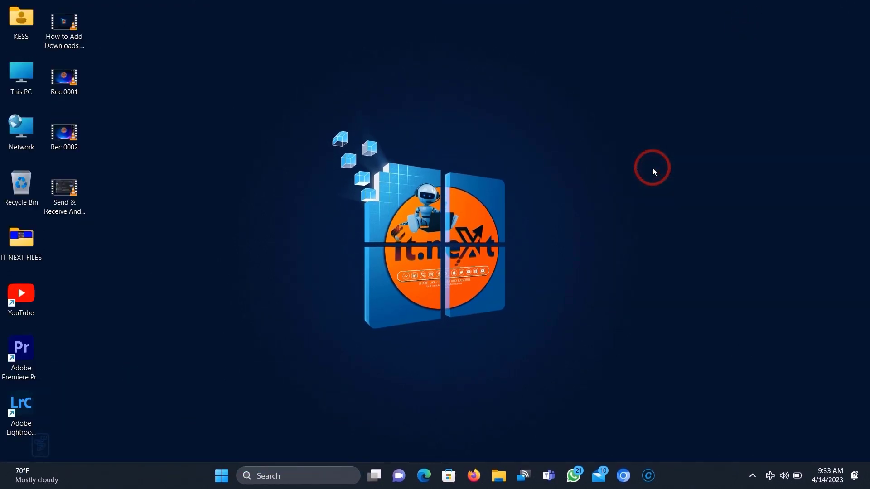
mouse_move(770, 476)
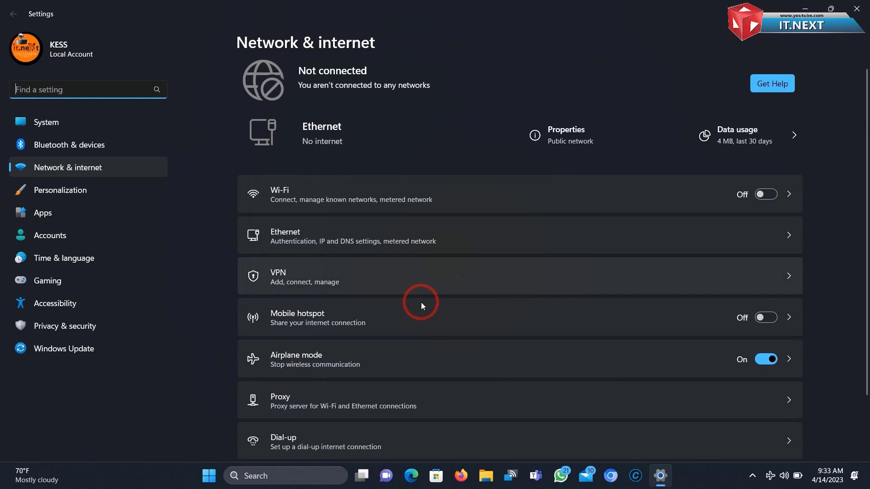
- Scroll the Network & internet page down to Advanced network settings
scroll(down, 3)
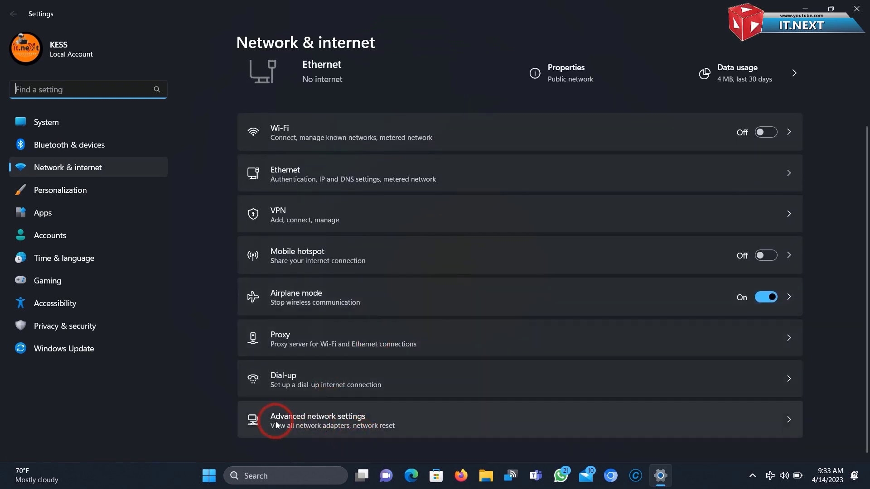
mouse_move(336, 419)
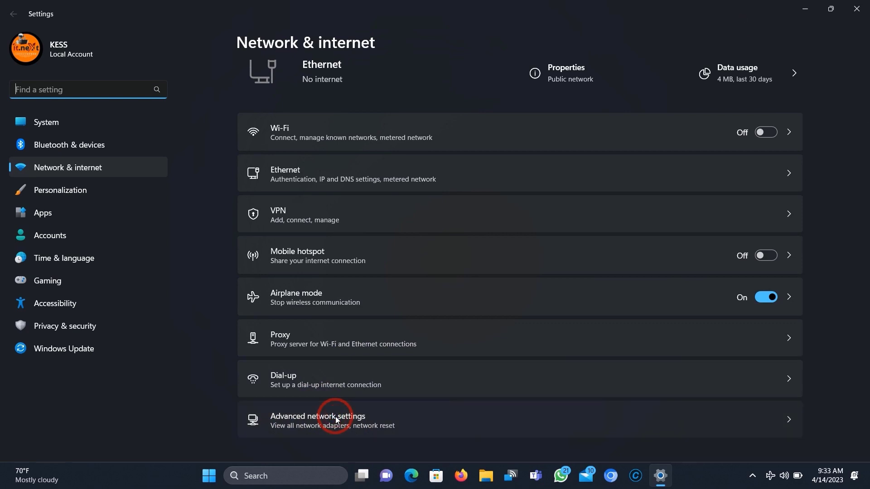
- Switch on network discovery and file and printer sharing under Private networks in Advanced sharing settings
click(334, 419)
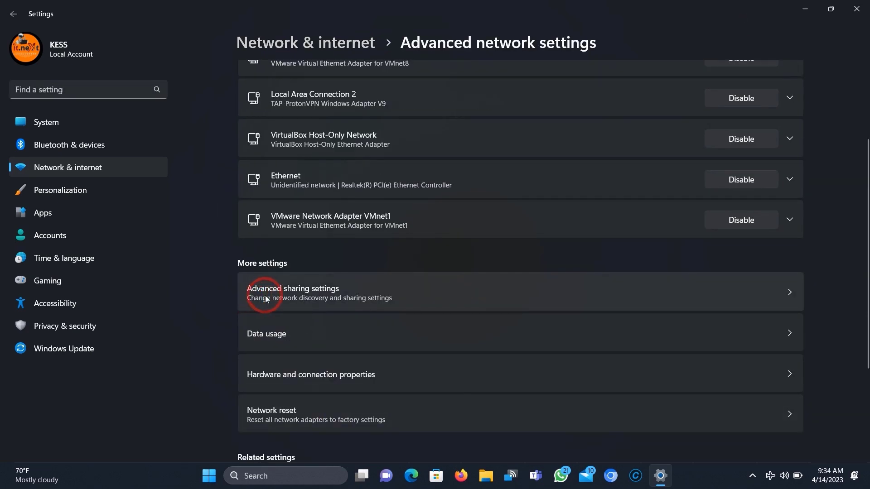
mouse_move(358, 304)
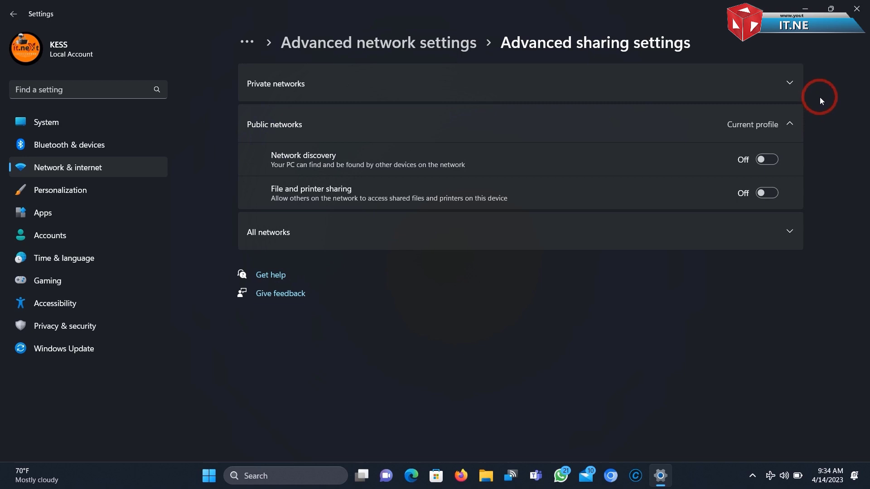
mouse_move(837, 113)
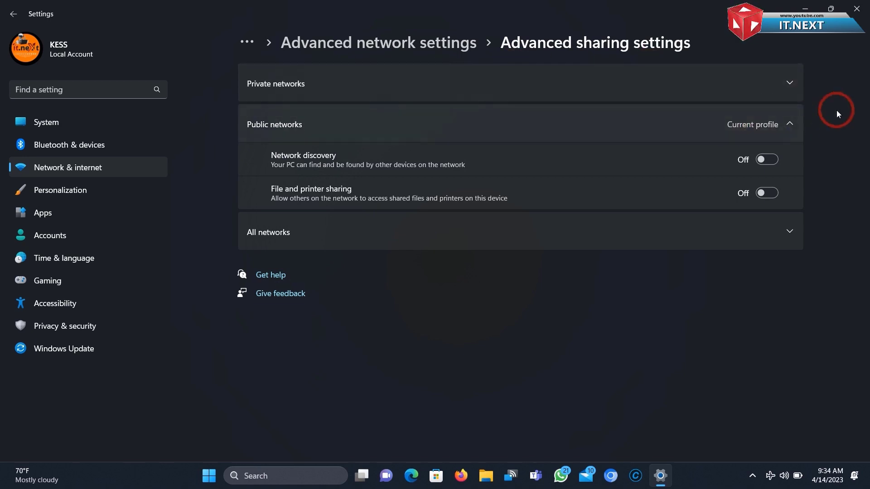
click(789, 82)
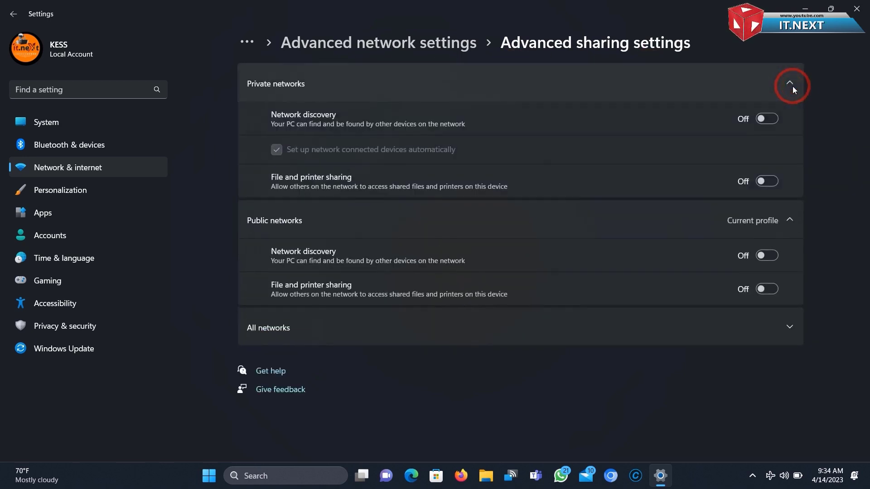
mouse_move(620, 125)
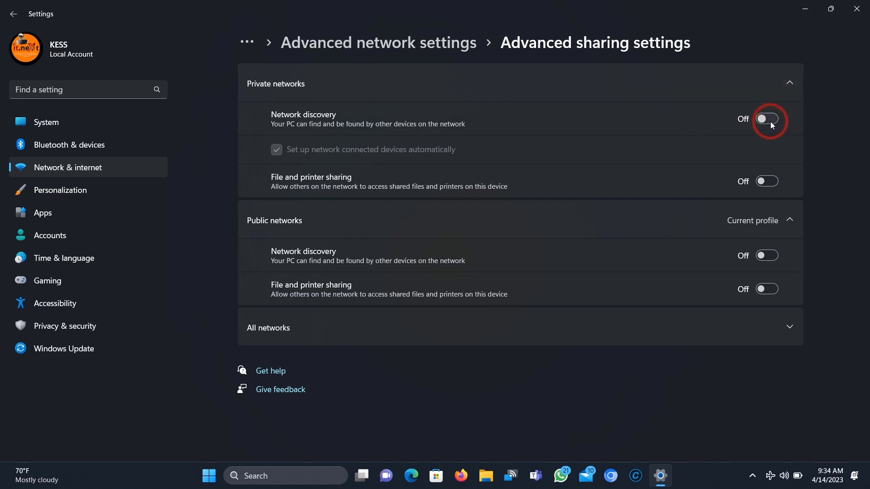
click(766, 119)
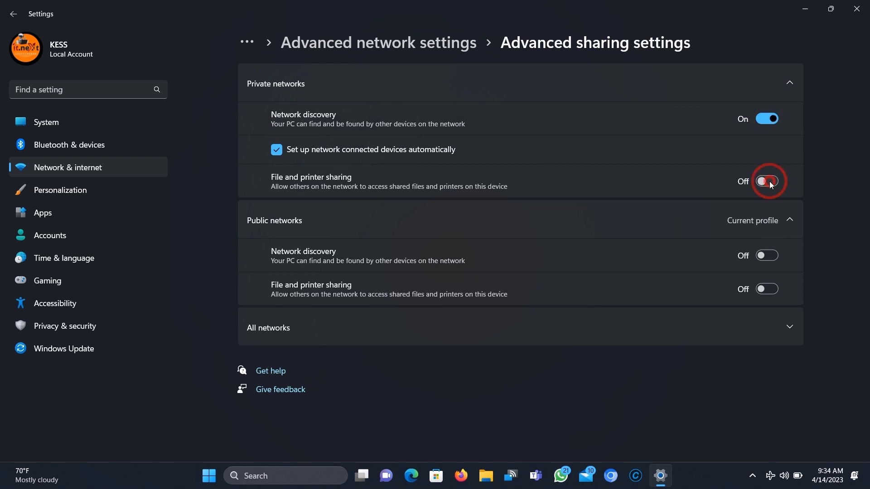
click(766, 181)
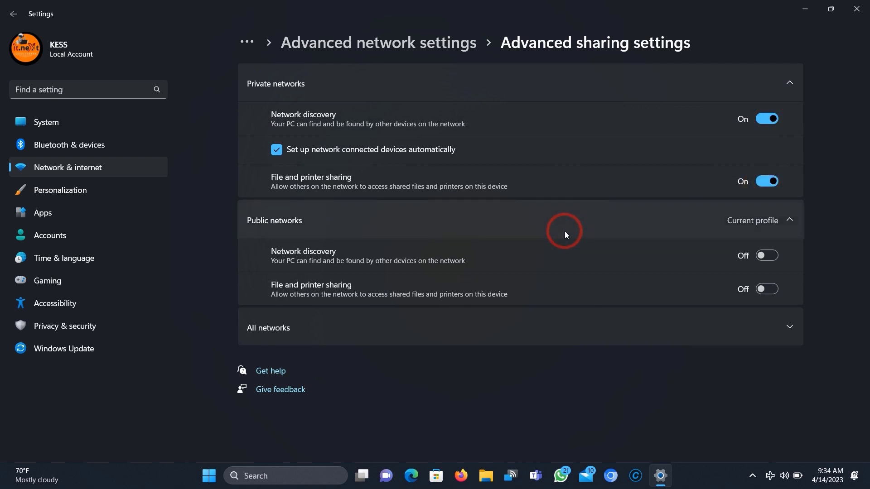
mouse_move(350, 266)
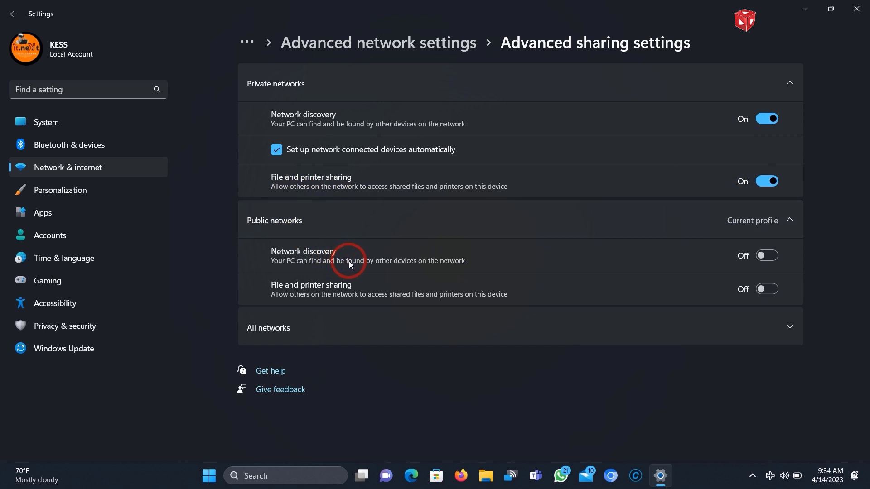
- Enable public network discovery, file and printer sharing and public folder sharing; disable password protected sharing
click(767, 256)
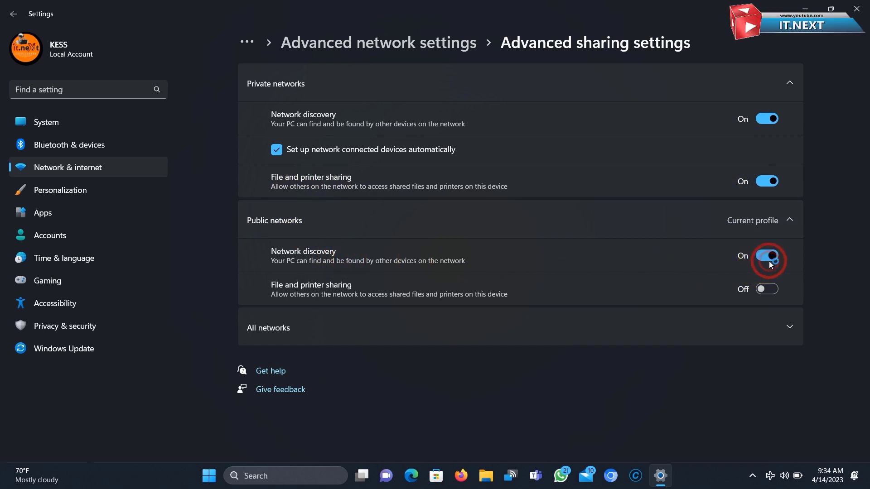
click(767, 289)
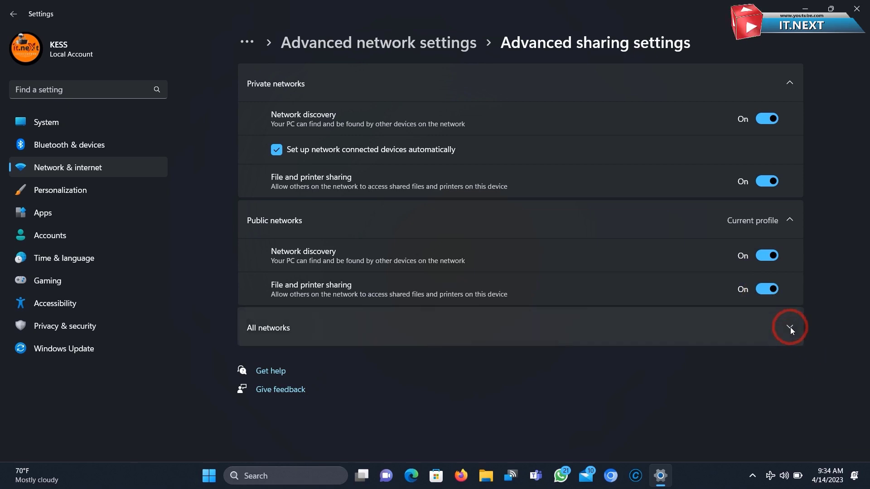
click(789, 327)
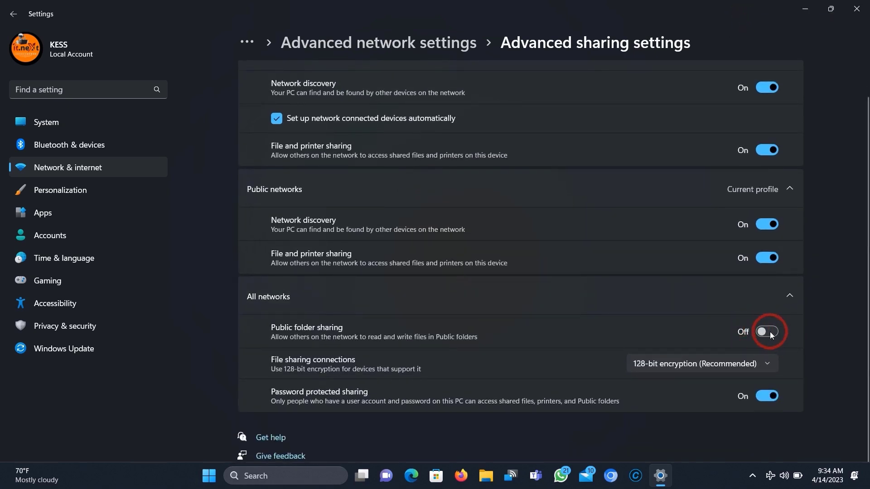
click(767, 332)
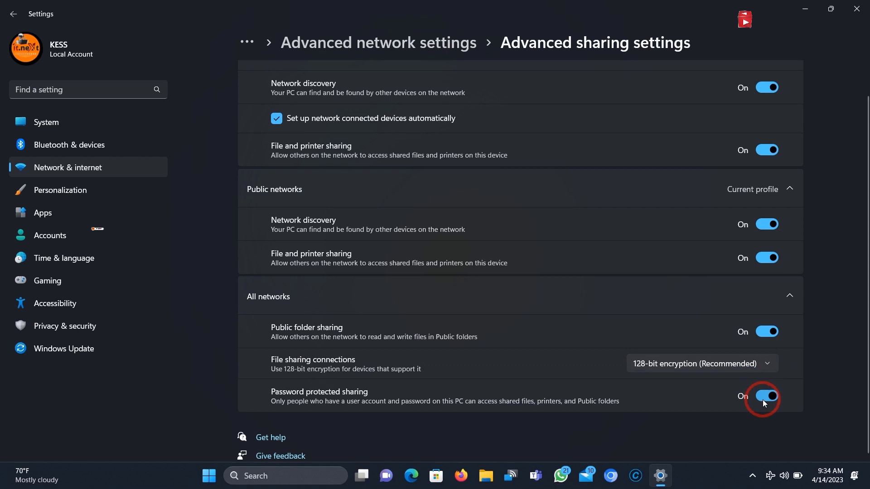
click(766, 395)
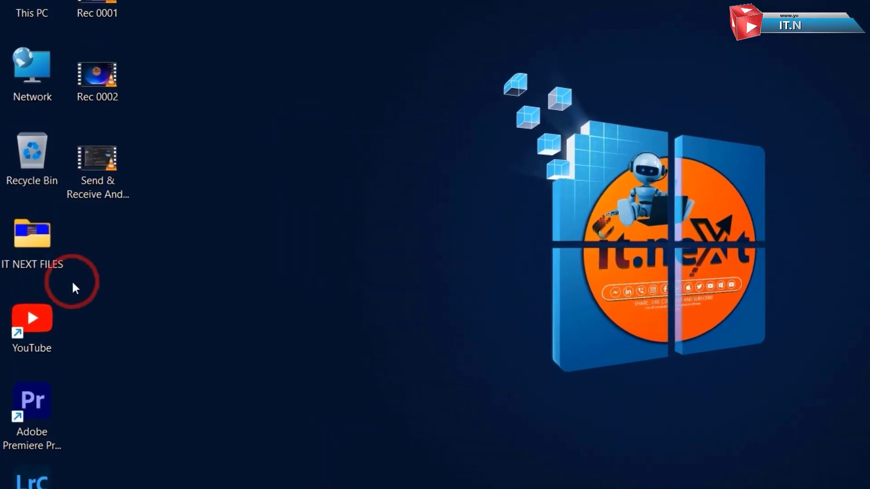
- Open the IT NEXT FILES folder's Properties, go to Sharing, and start the Share wizard
click(32, 240)
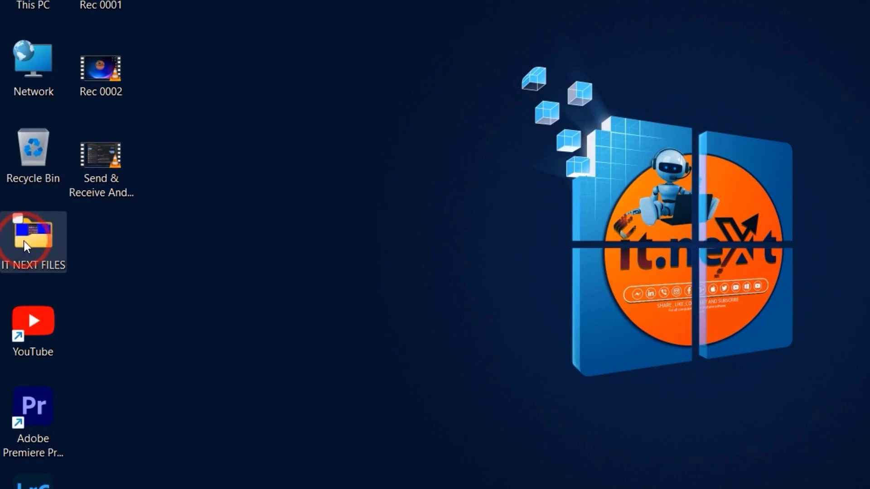
right_click(32, 241)
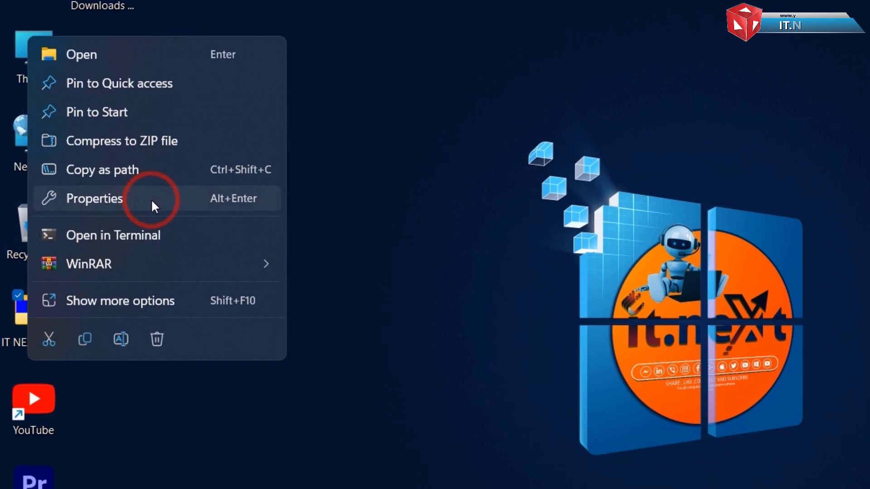
click(94, 198)
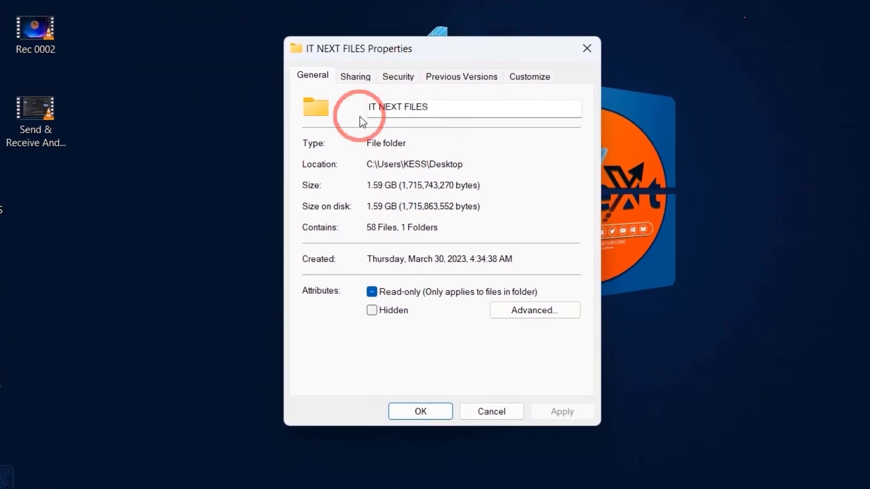
click(354, 76)
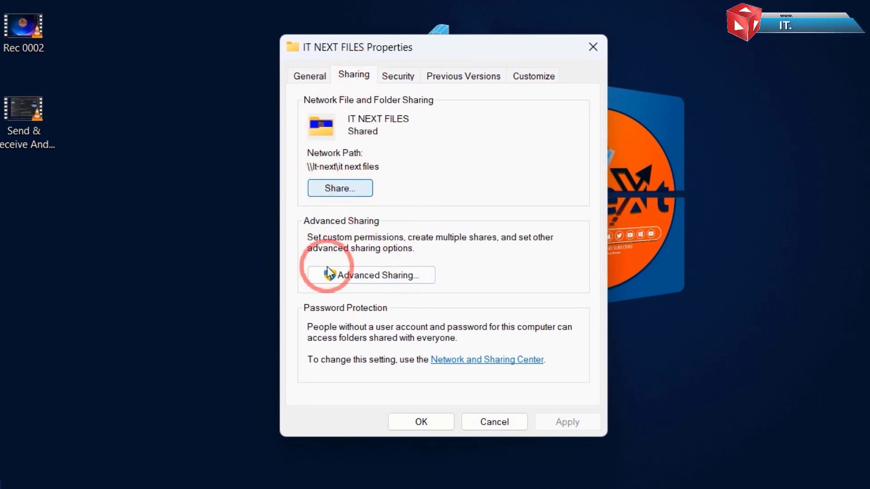
click(339, 188)
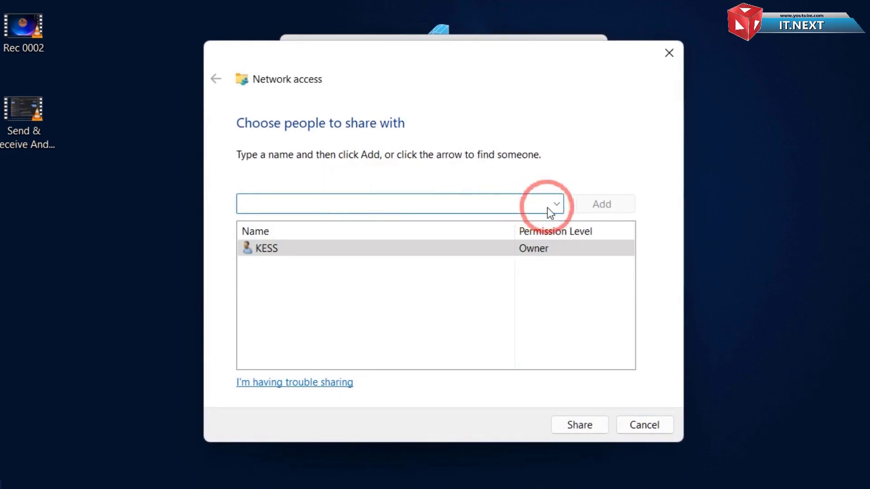
- Add Everyone to the IT NEXT FILES sharing list at Read/Write permission and share
click(556, 204)
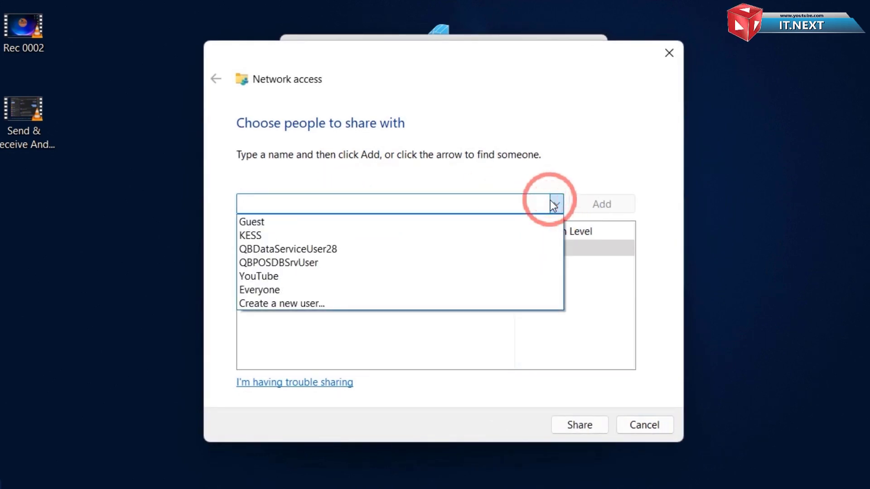
click(260, 290)
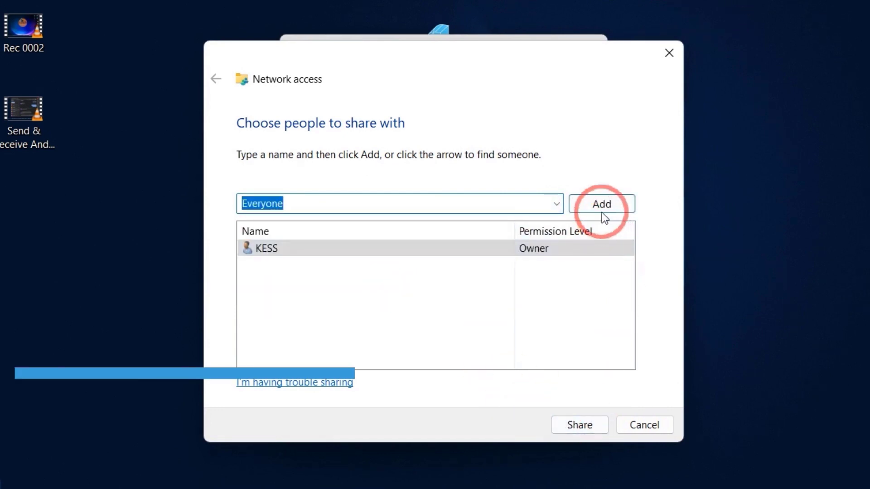
click(601, 203)
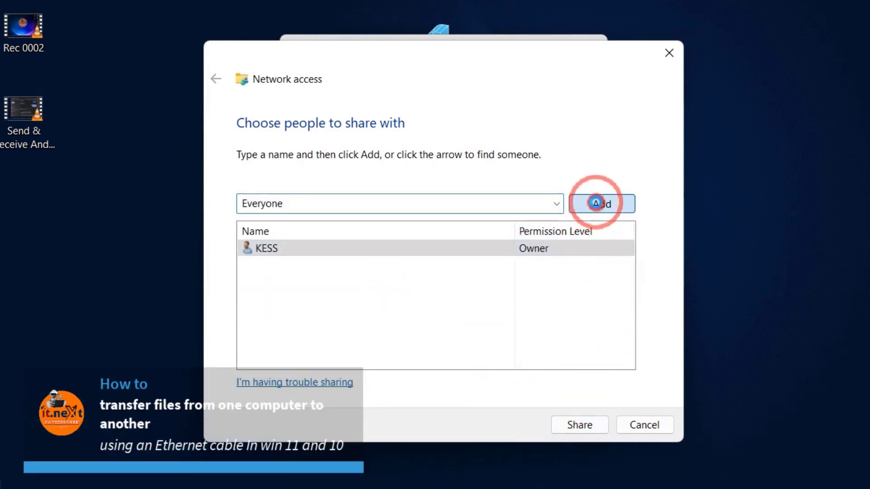
click(601, 204)
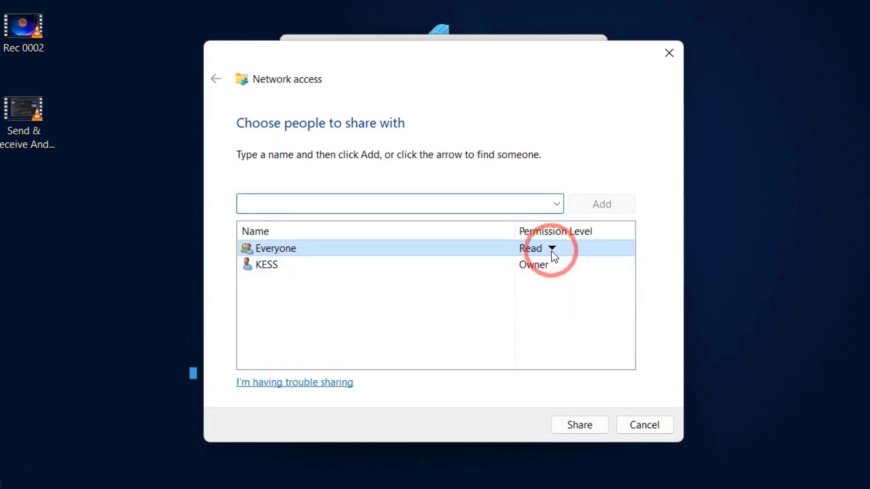
click(552, 249)
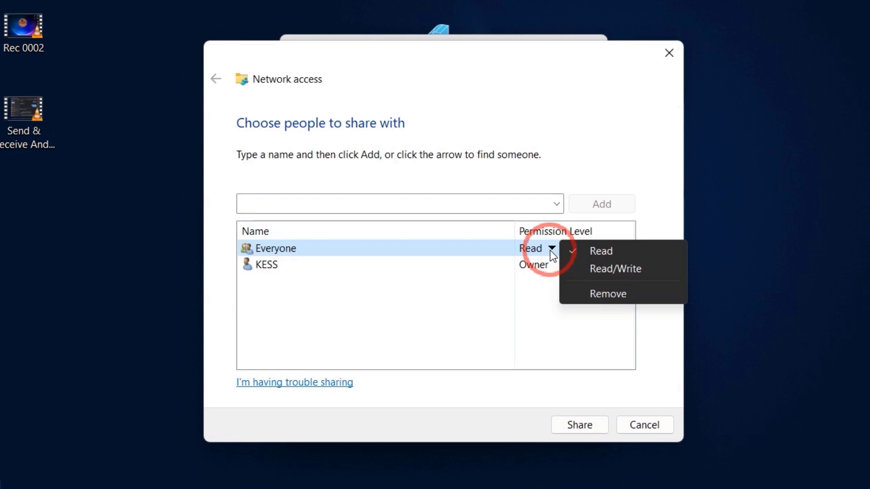
mouse_move(615, 277)
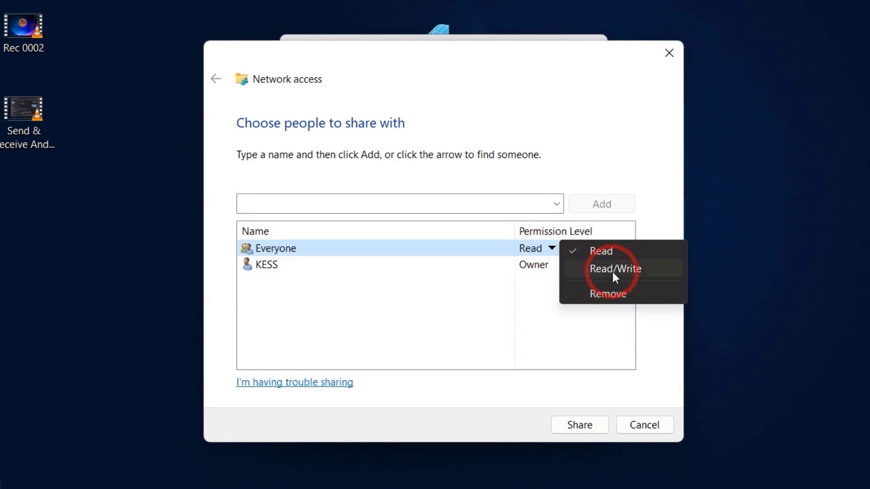
click(614, 269)
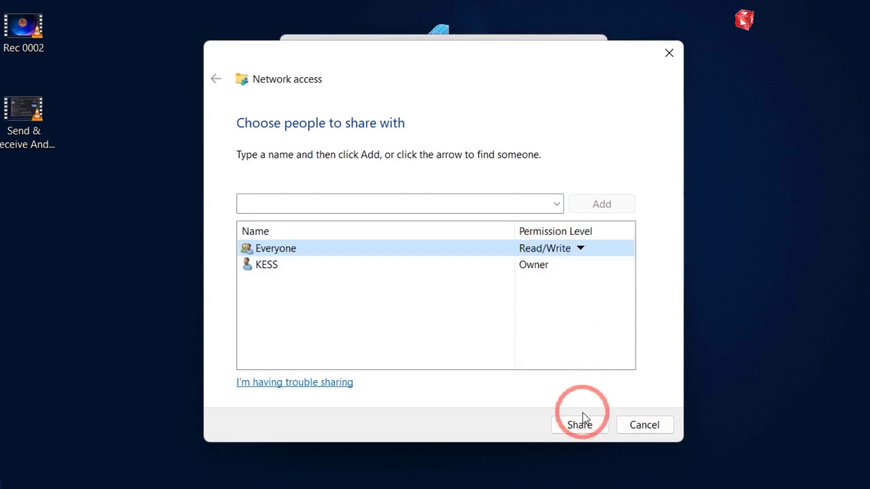
click(579, 425)
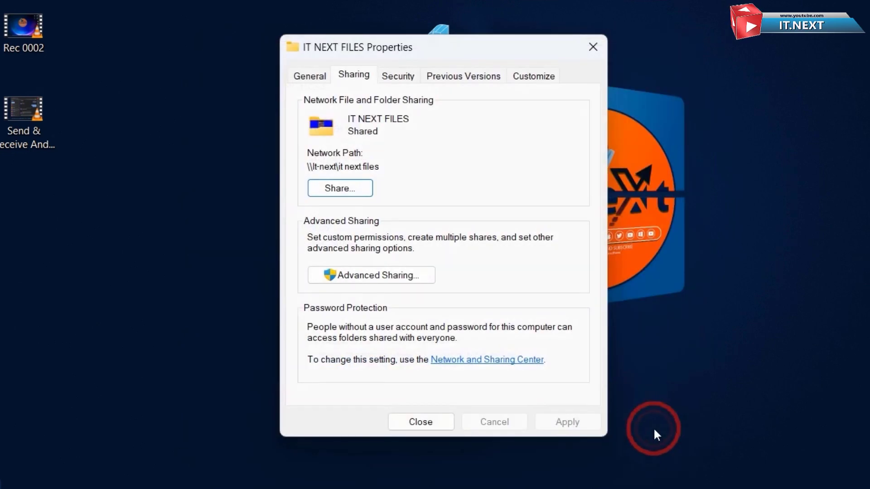
mouse_move(395, 281)
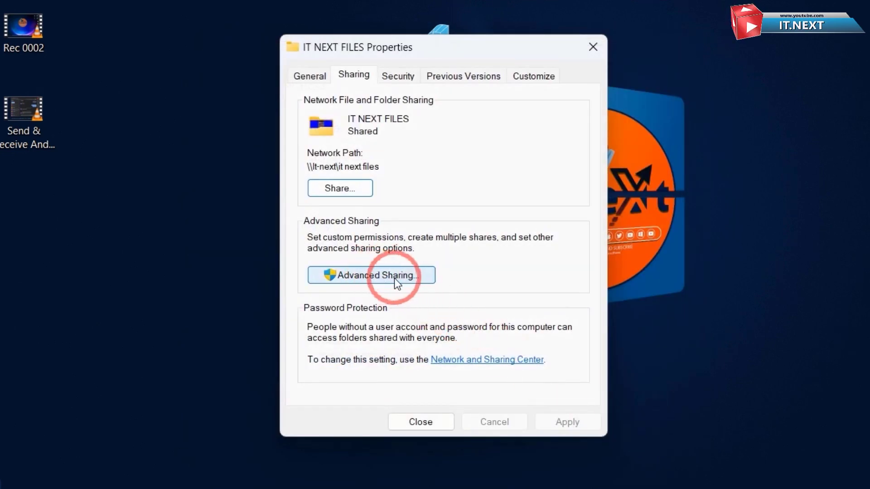
- In Advanced Sharing permissions, search for and select the Everyone group to add
click(372, 275)
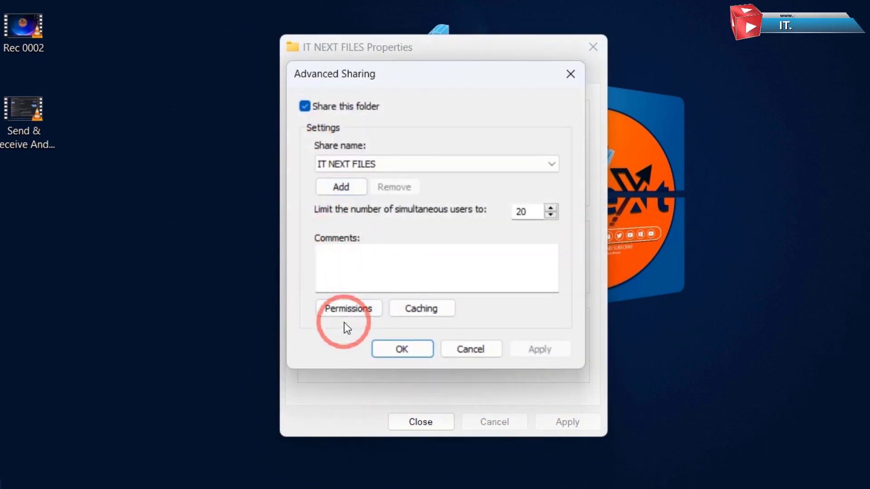
click(349, 308)
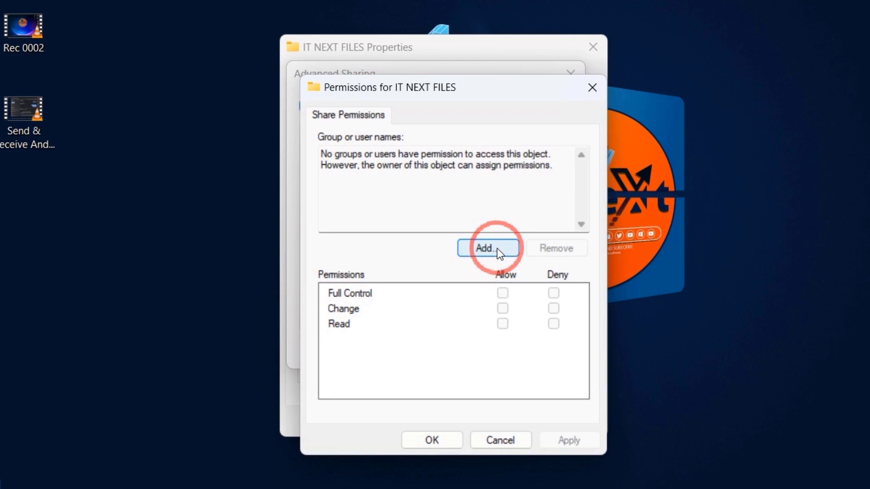
click(489, 248)
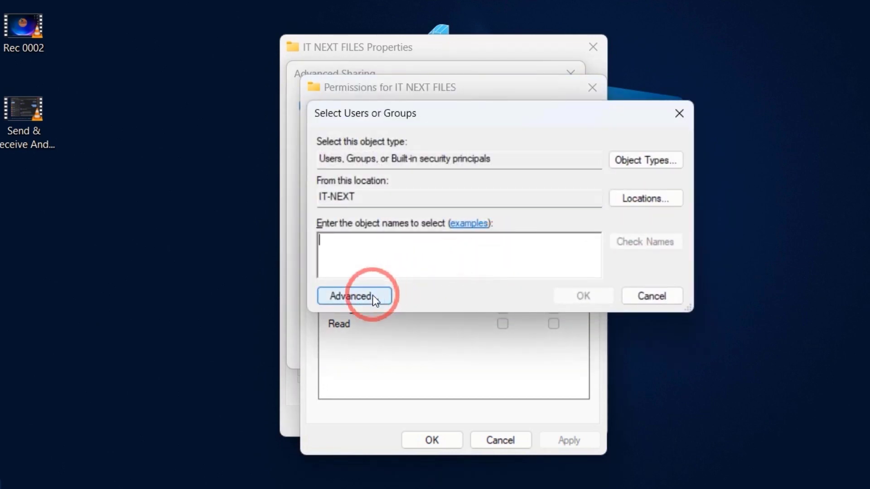
click(353, 296)
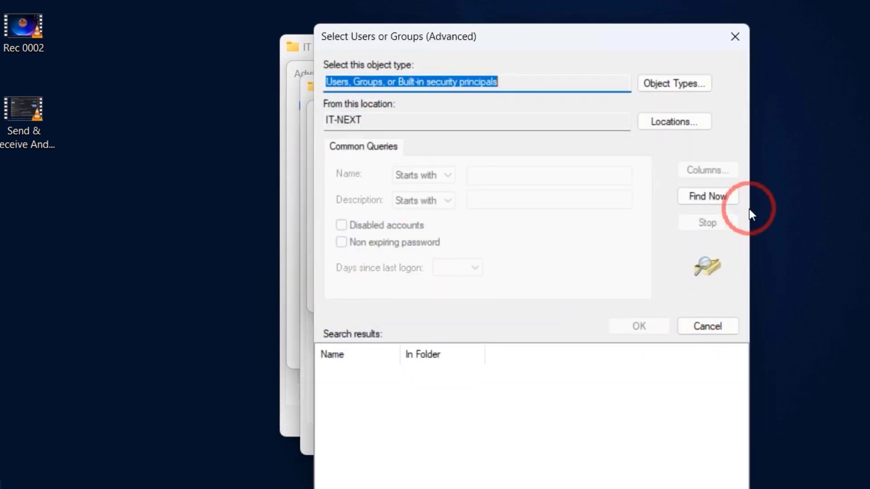
click(708, 197)
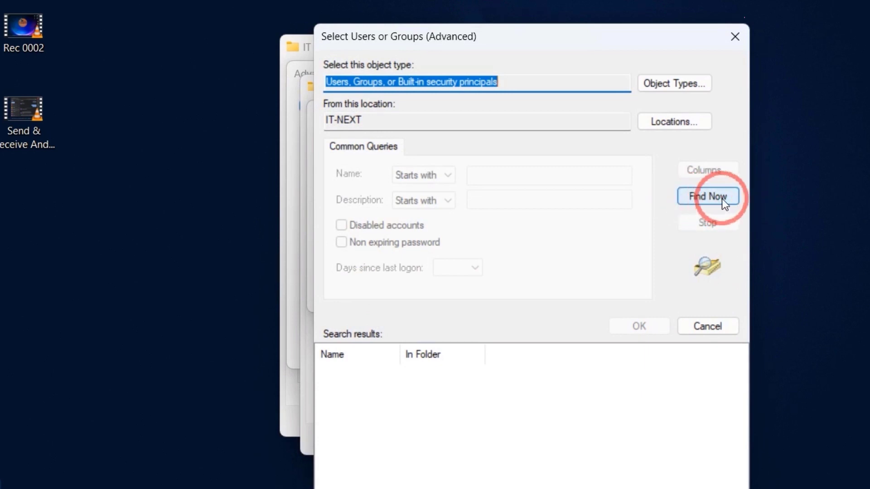
click(708, 196)
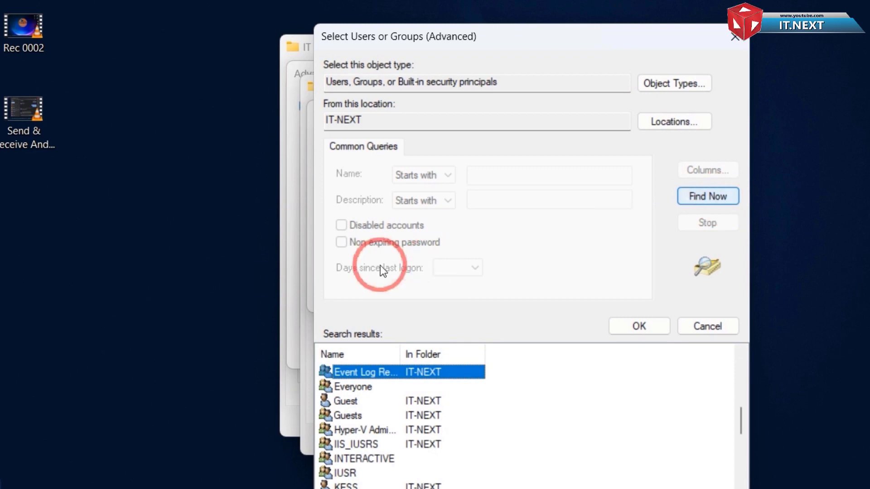
click(356, 386)
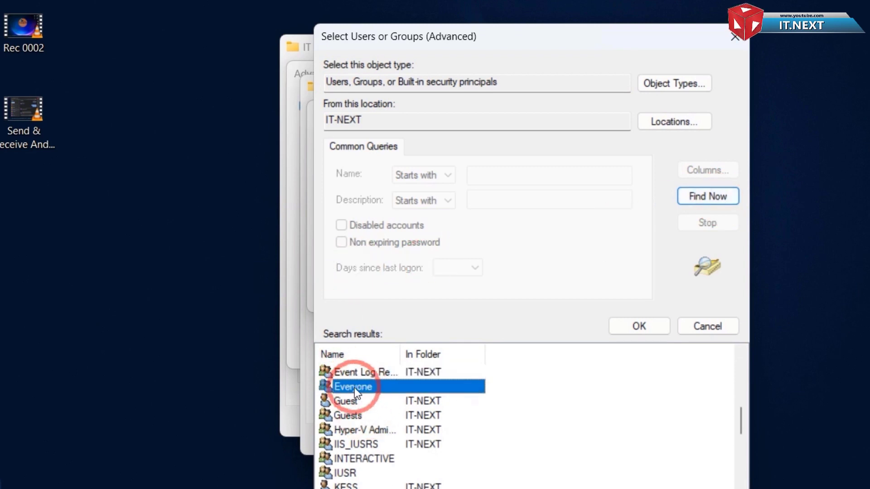
click(639, 326)
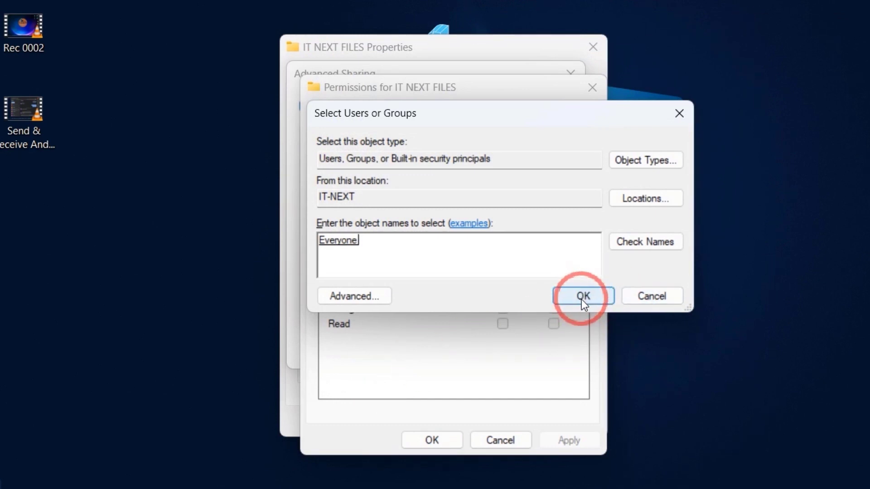
- Add Everyone to the share permissions with Allow Full Control and apply
click(584, 296)
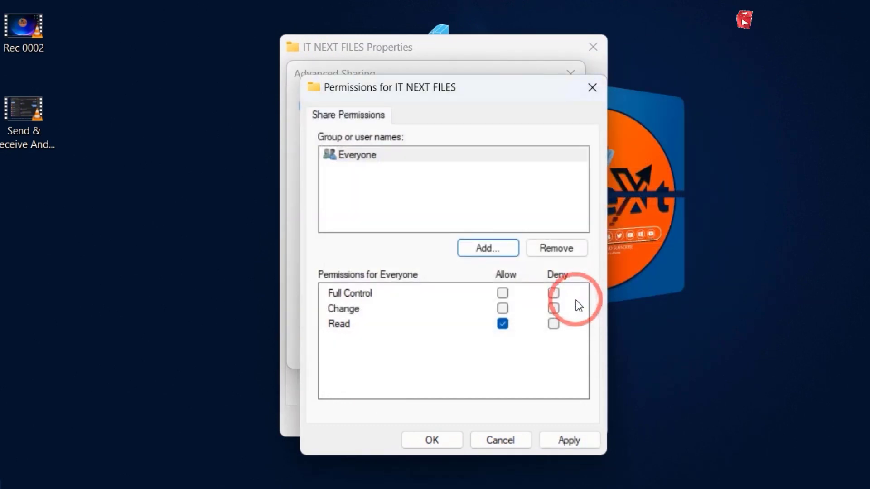
click(502, 293)
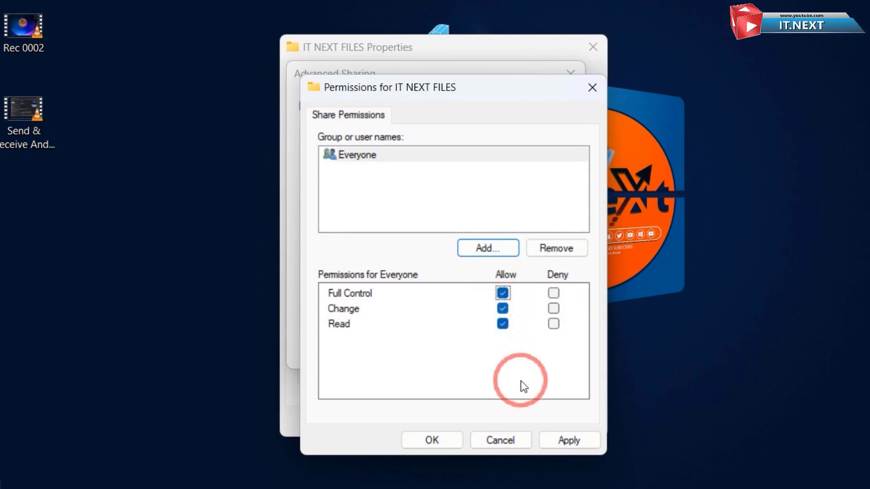
click(569, 439)
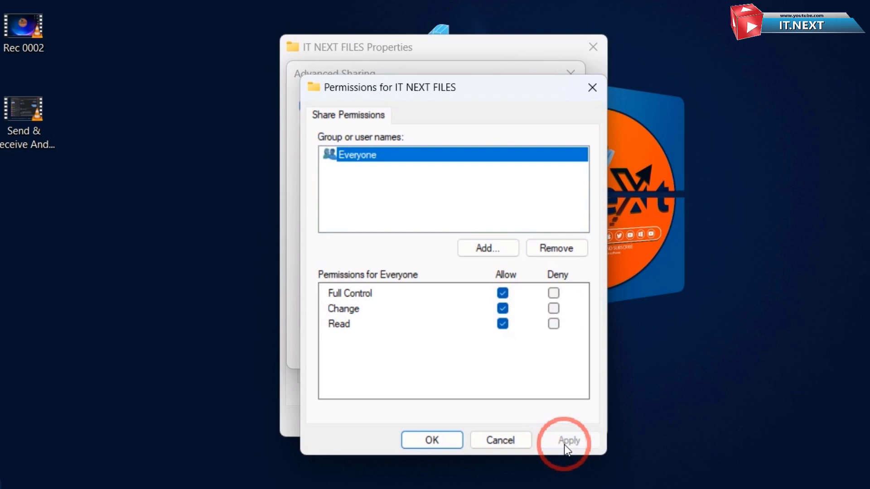
click(432, 439)
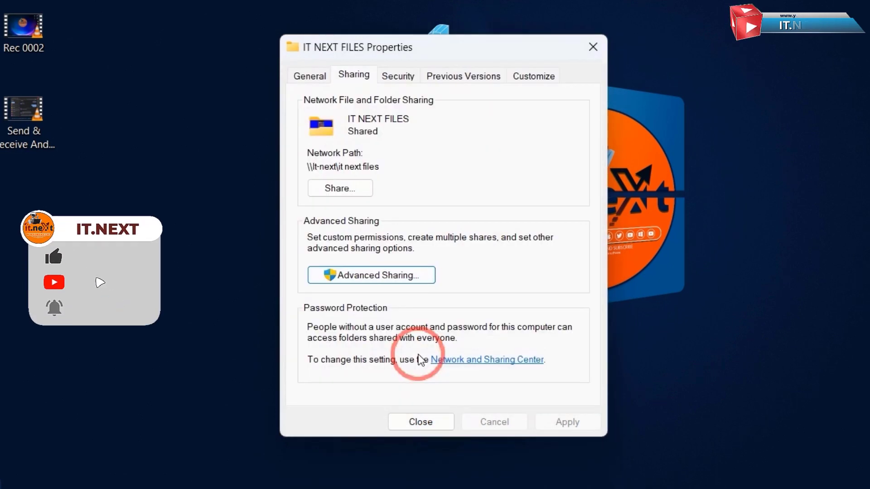
- On the Security tab, edit permissions and search for and select the Everyone group
click(398, 76)
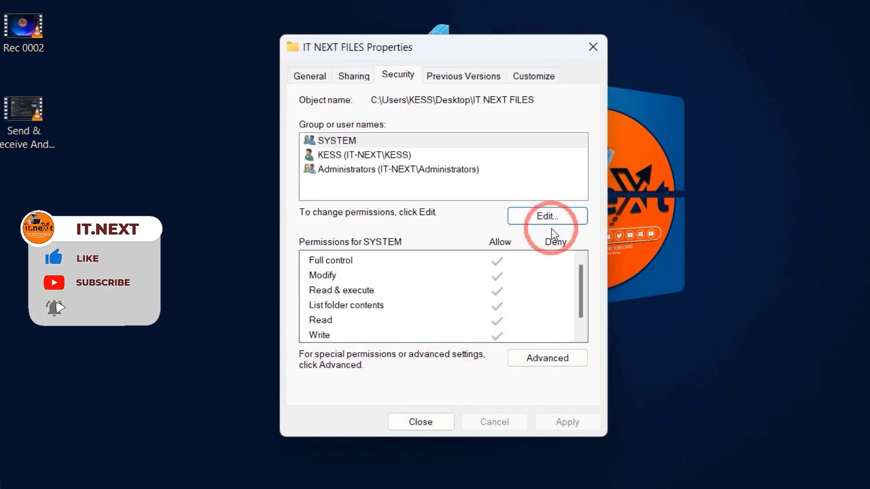
click(547, 216)
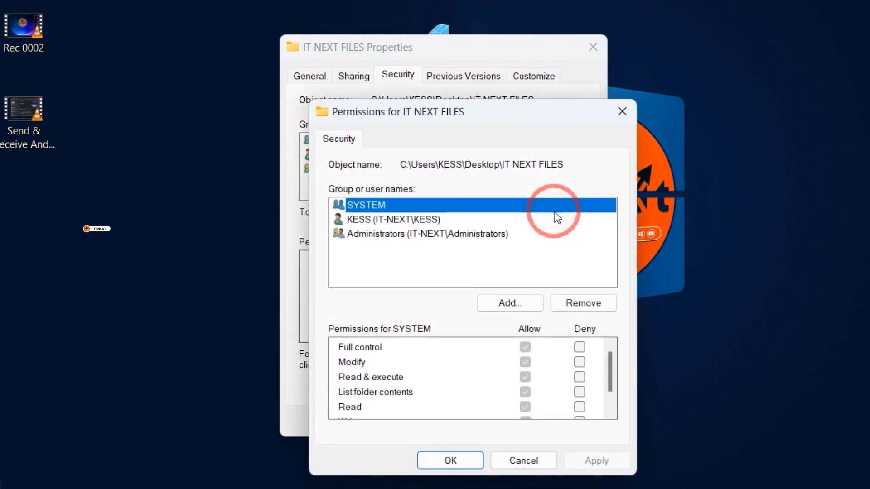
click(509, 302)
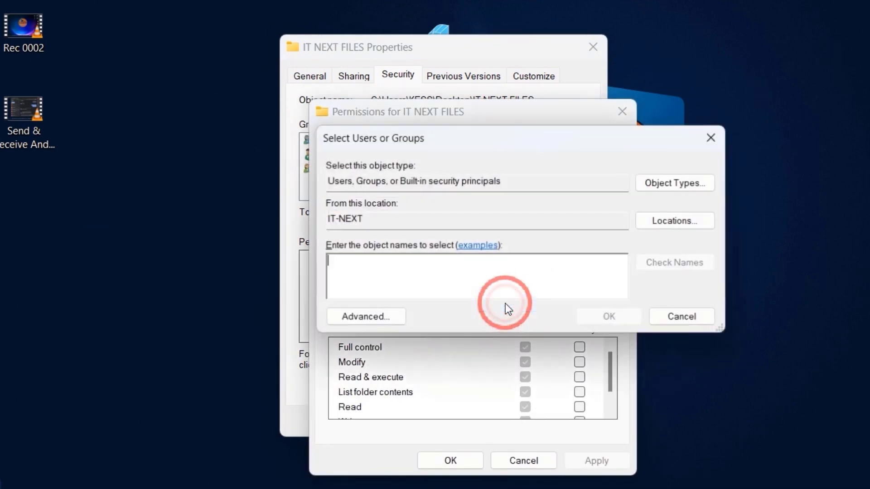
click(365, 317)
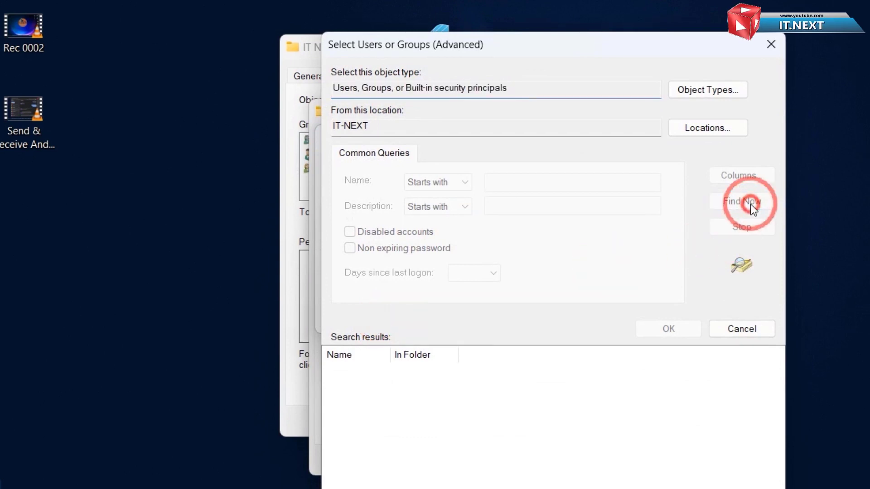
click(741, 202)
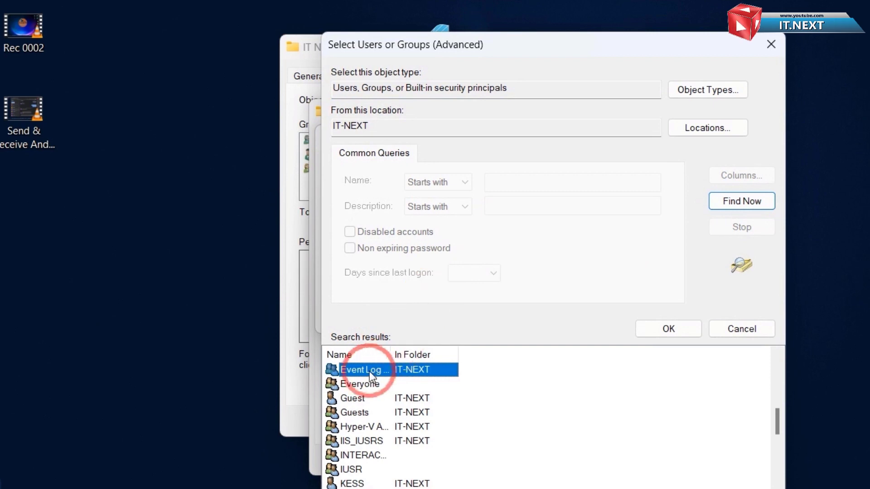
click(359, 384)
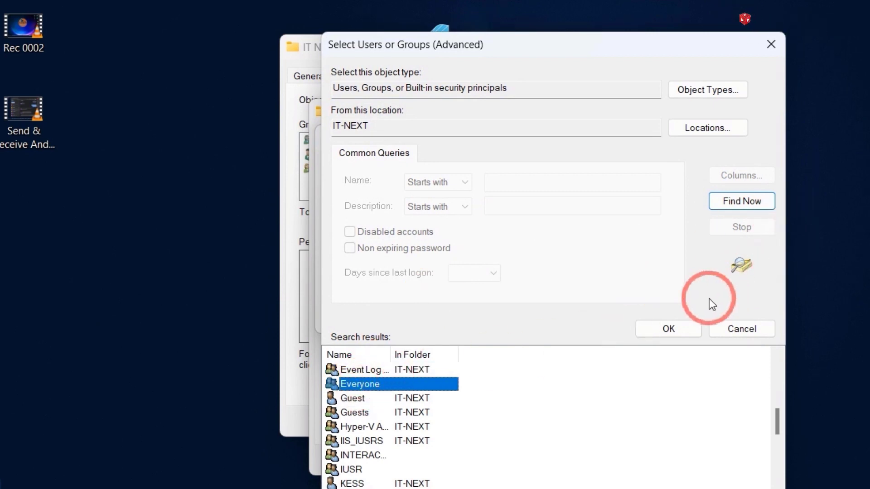
click(668, 329)
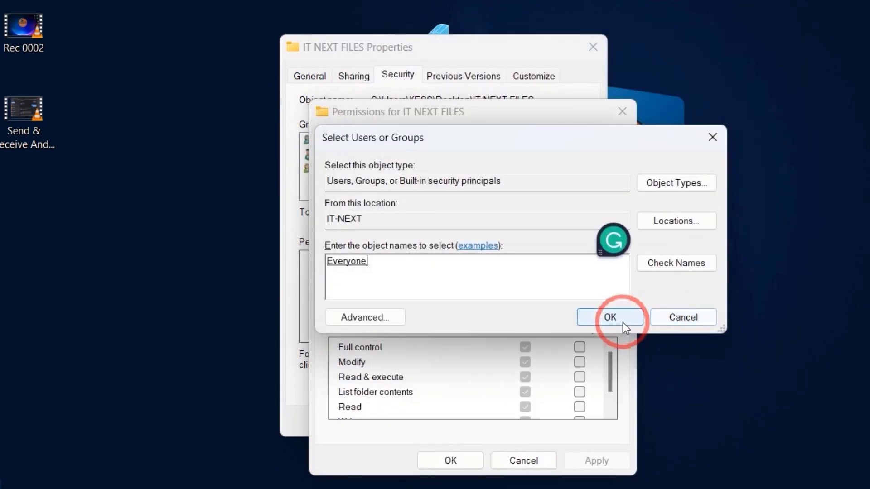
- Add Everyone with Full control, apply past the access-denied error, and close the editor
click(610, 317)
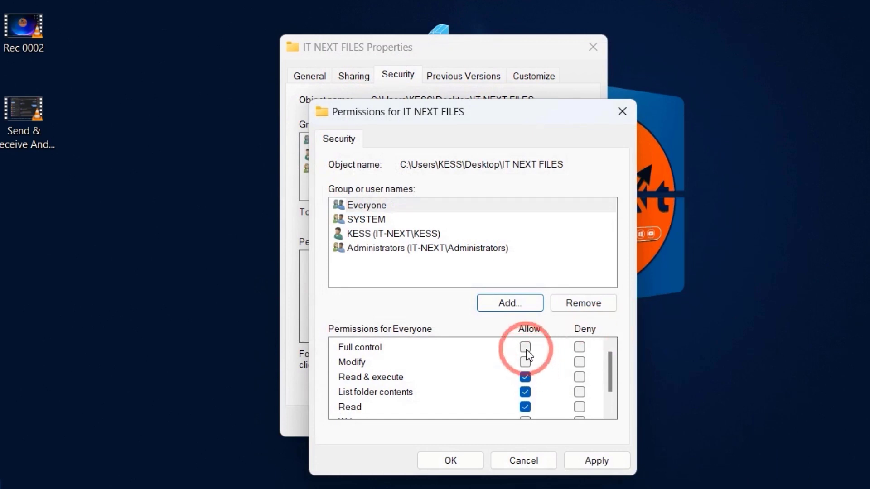
click(524, 347)
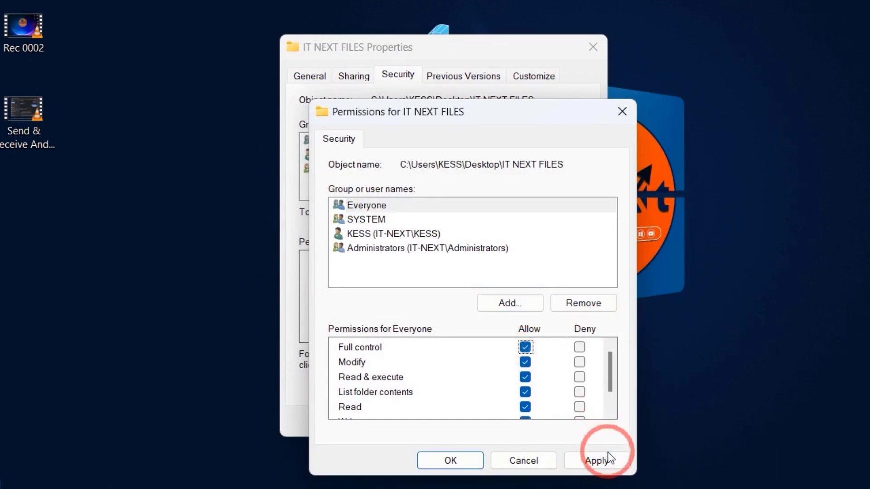
click(597, 461)
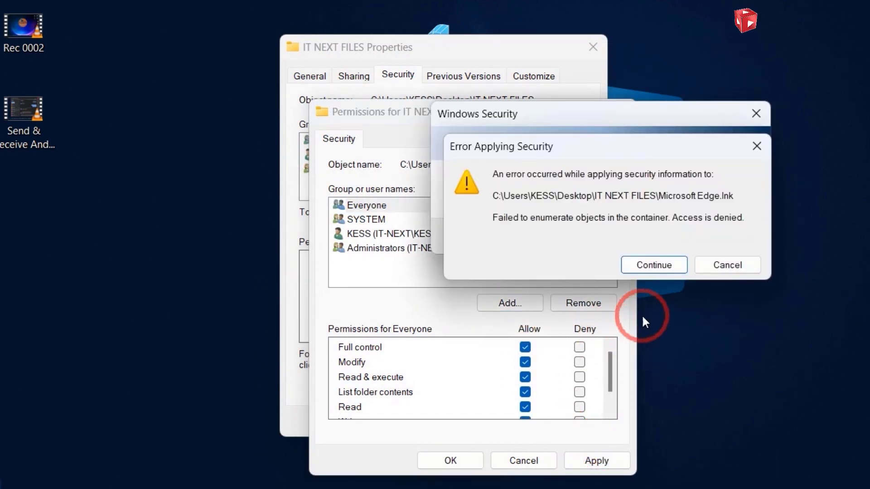
click(654, 264)
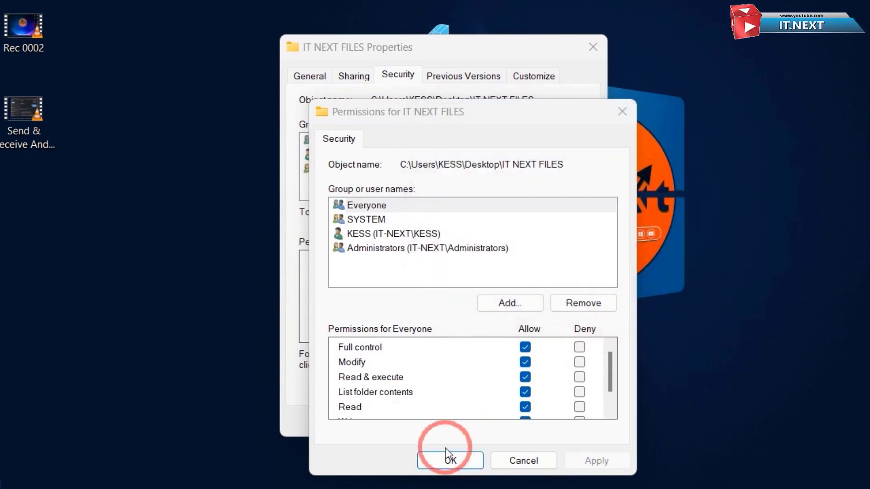
click(450, 461)
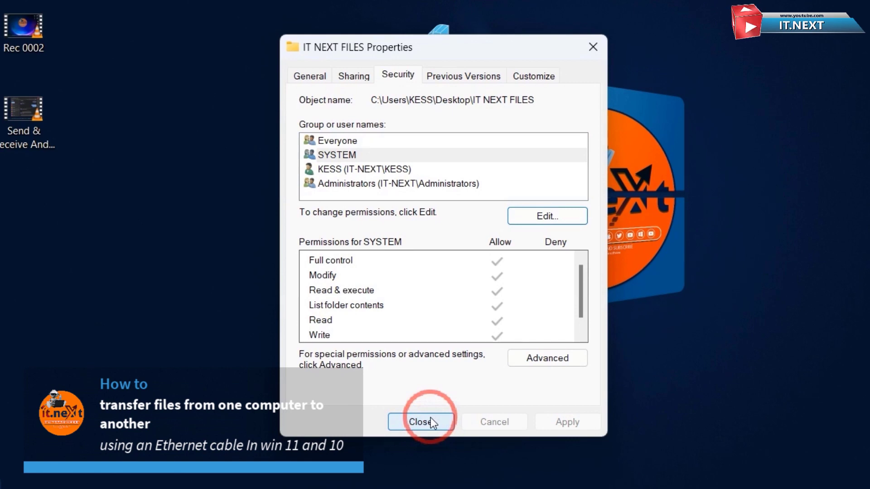
- Close the Properties dialog, then browse Network on the second PC to see IT-NEXT
click(421, 421)
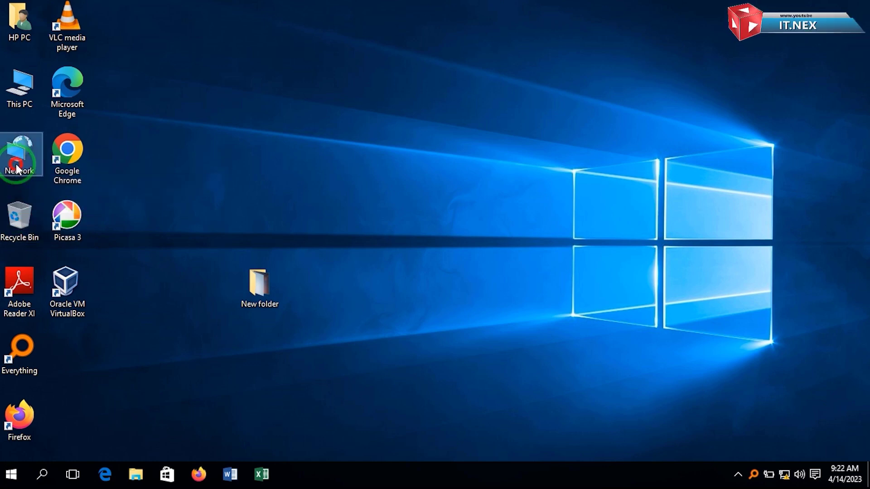
double_click(21, 154)
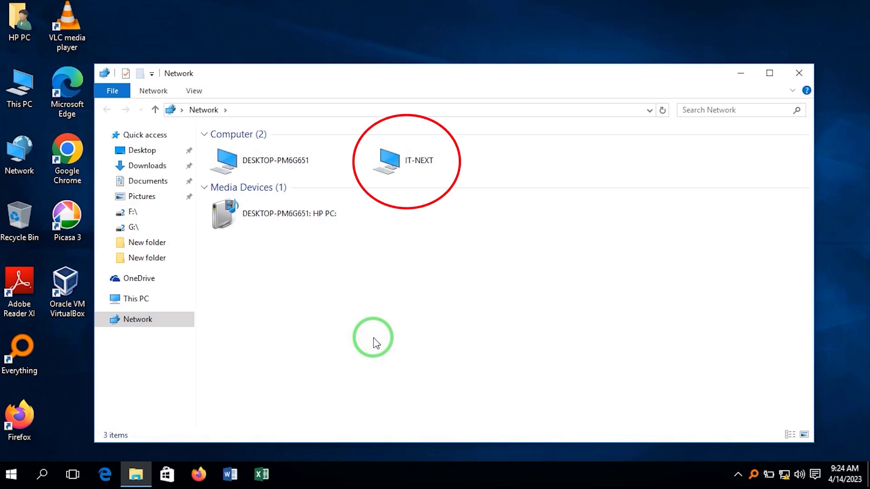
- Open IT-NEXT's shared 'it next files' folder in File Explorer
click(417, 161)
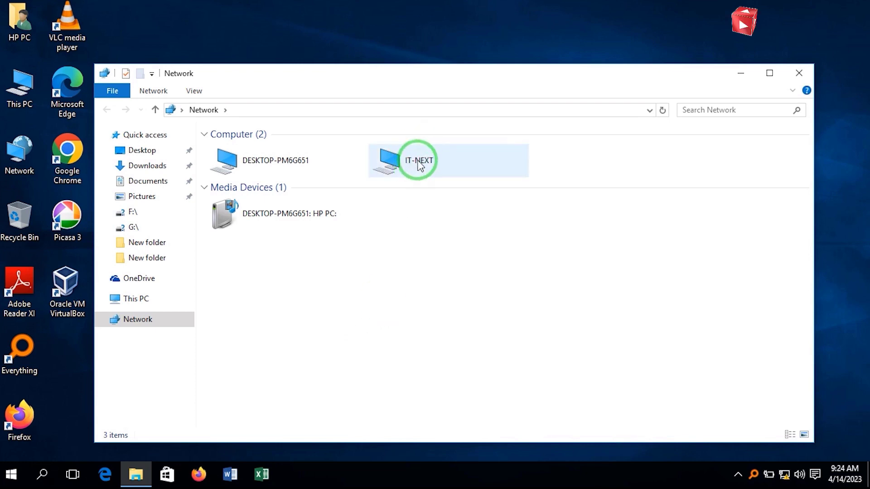
double_click(416, 160)
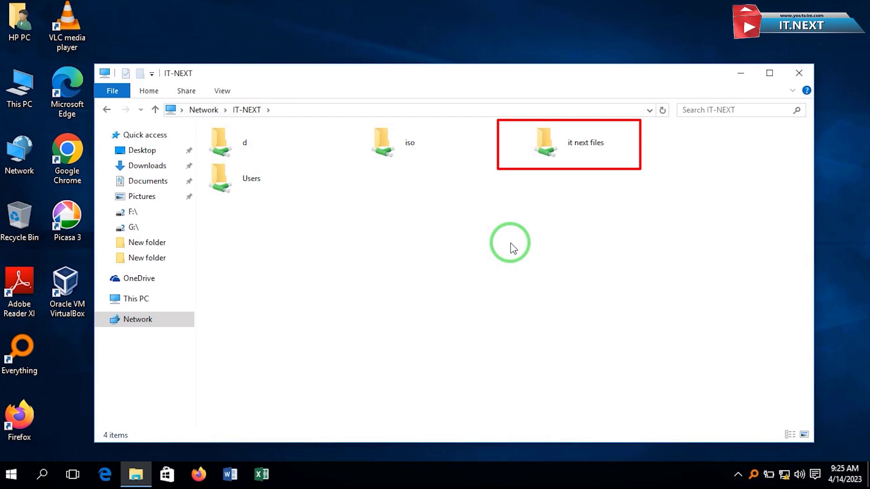
click(578, 136)
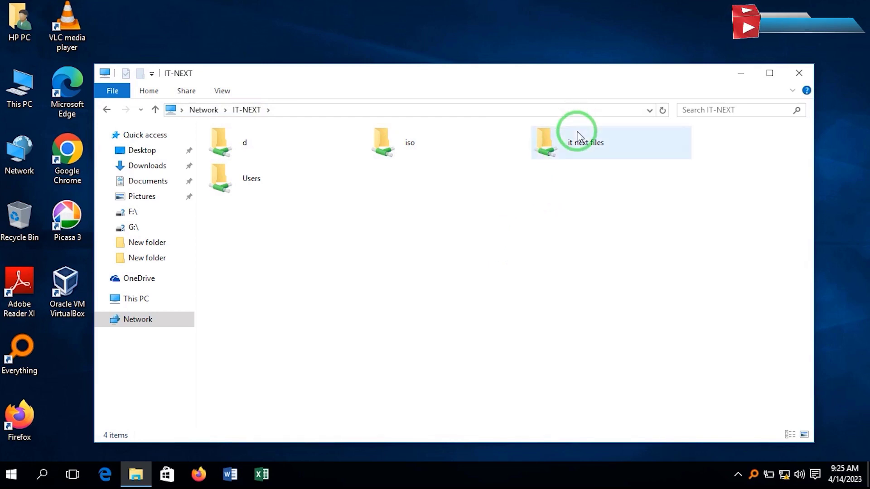
double_click(576, 140)
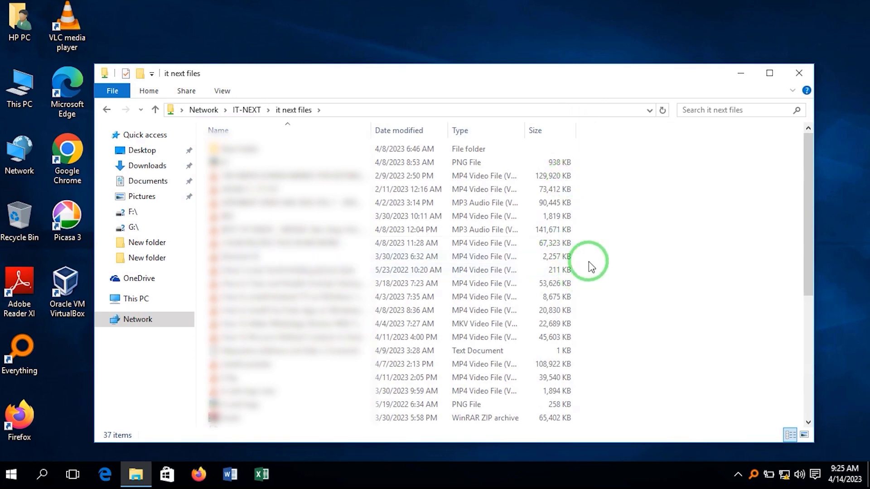
mouse_move(807, 224)
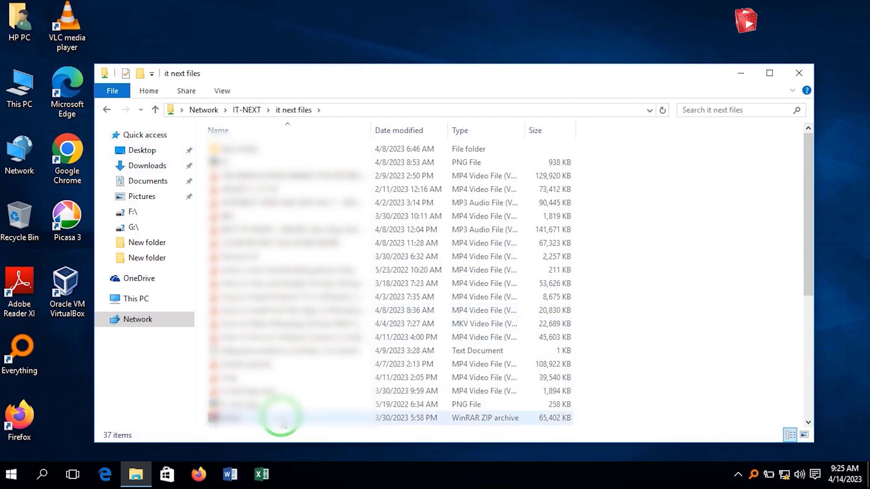
- Copy the 'it next logo new' MP4 video onto the desktop
click(277, 391)
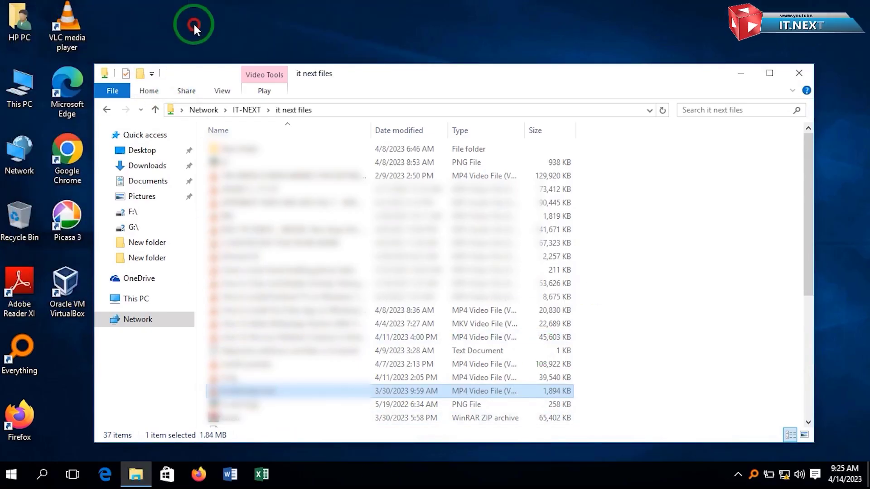
right_click(566, 298)
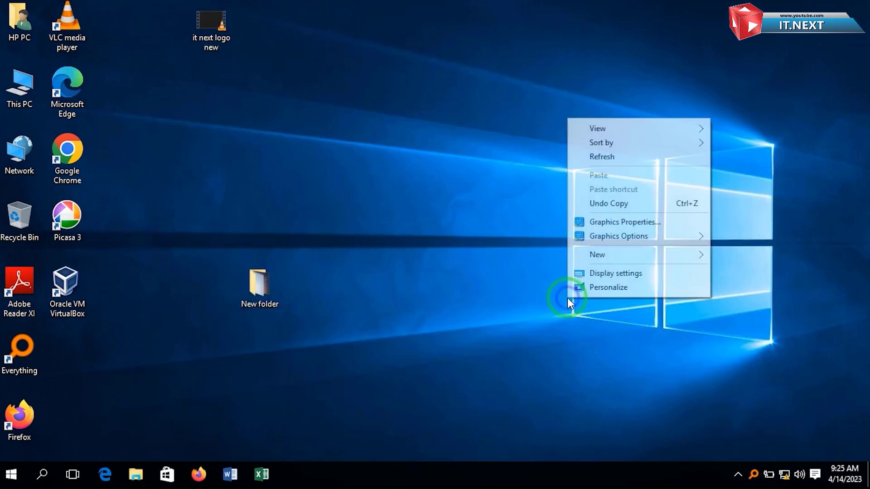
click(566, 300)
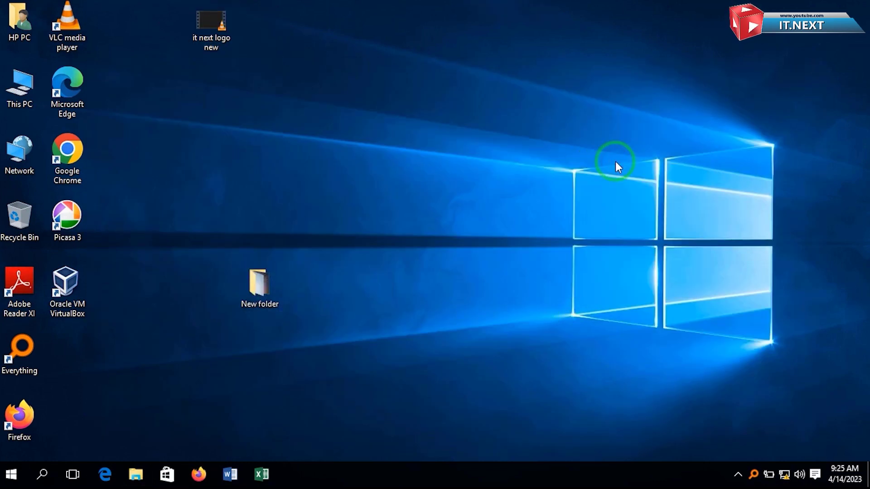